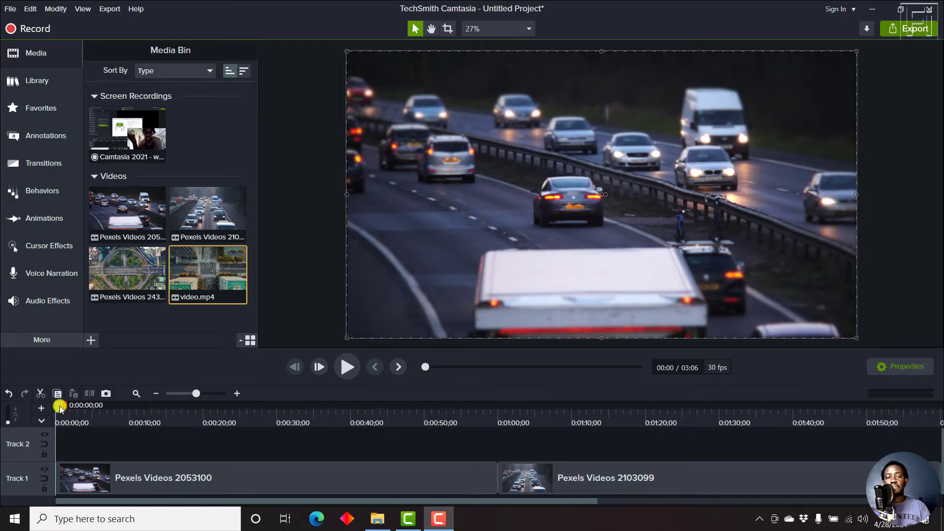
Scrub the playhead through the first Pexels highway clip past the ten-second mark to judge 4K preview smoothness.
left_click_drag(60, 405, 101, 405)
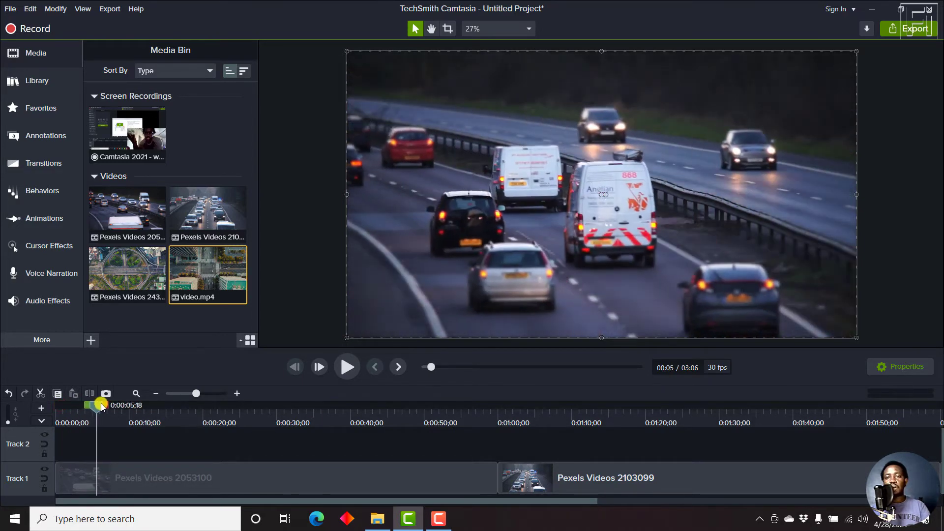
left_click_drag(96, 405, 137, 404)
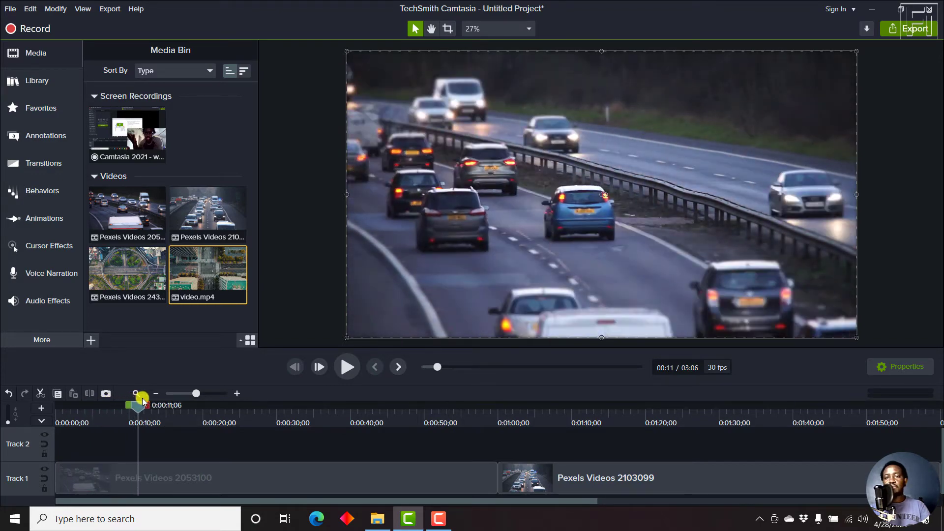
left_click_drag(138, 405, 181, 405)
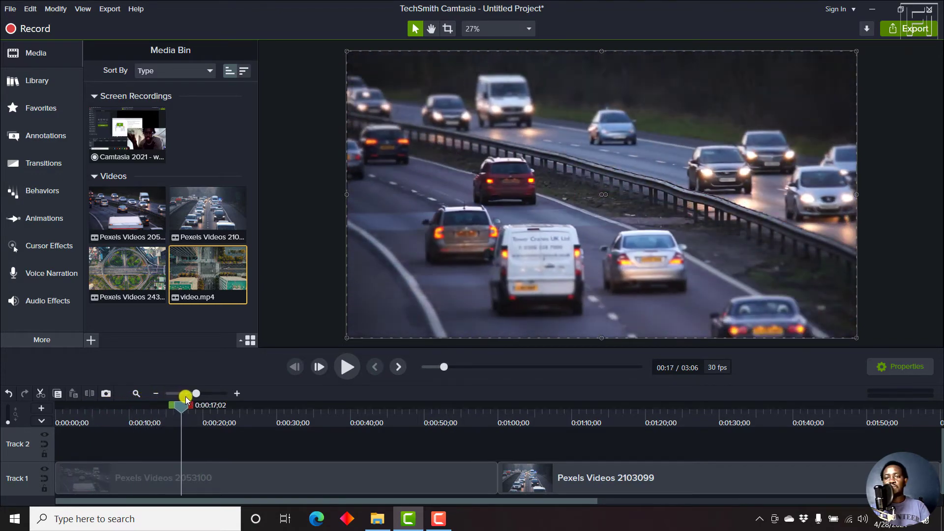
left_click_drag(181, 404, 254, 404)
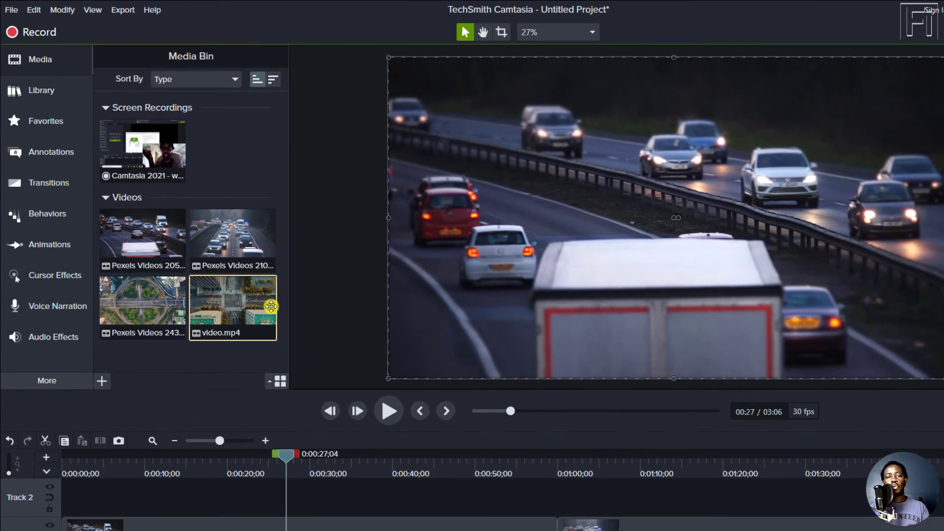
Bring up the Media Bin context menu for video.mp4 to reach its Proxy Video options.
right_click(232, 304)
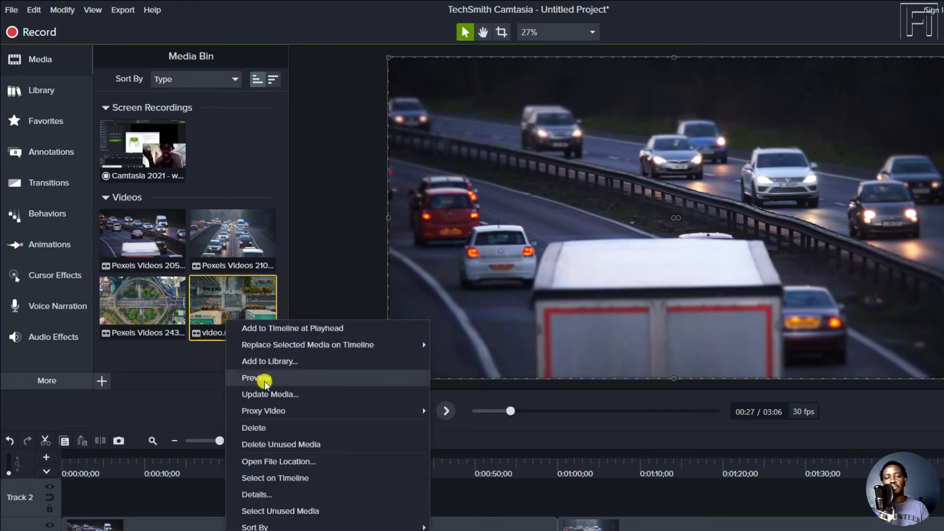
mouse_move(264, 411)
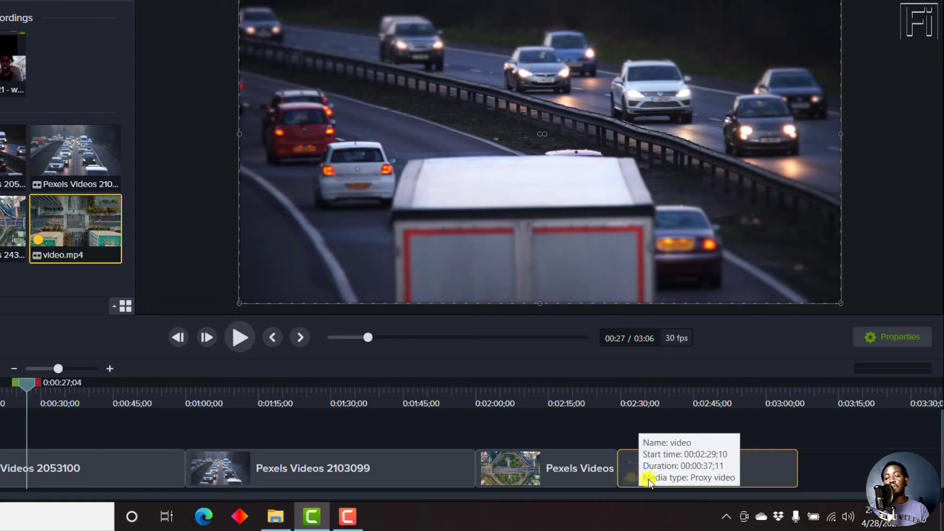
mouse_move(661, 525)
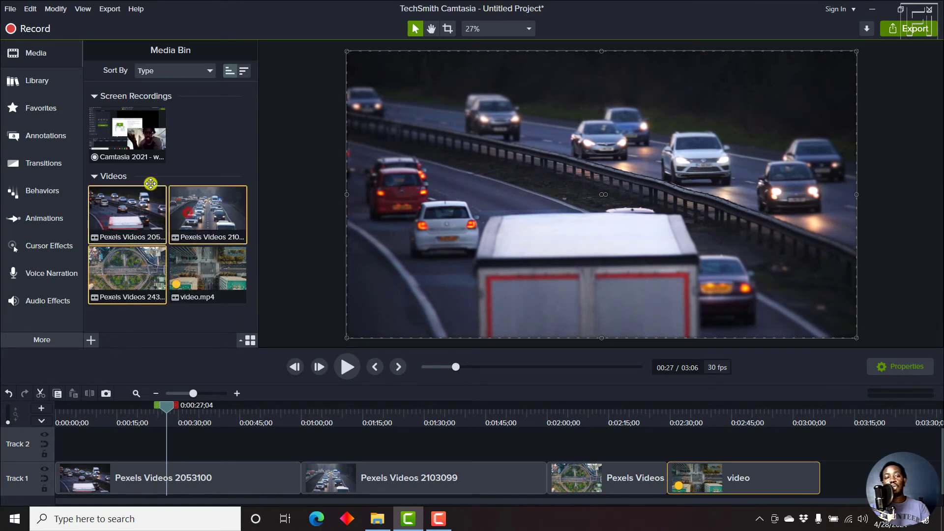
Use the selected clips' context menu to start proxy generation for the Pexels clips and screen recording.
right_click(127, 130)
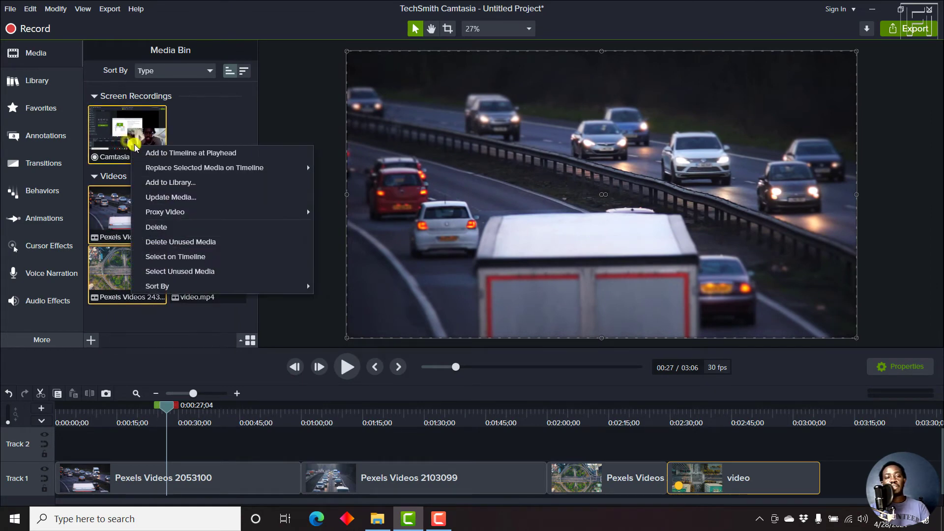
mouse_move(165, 211)
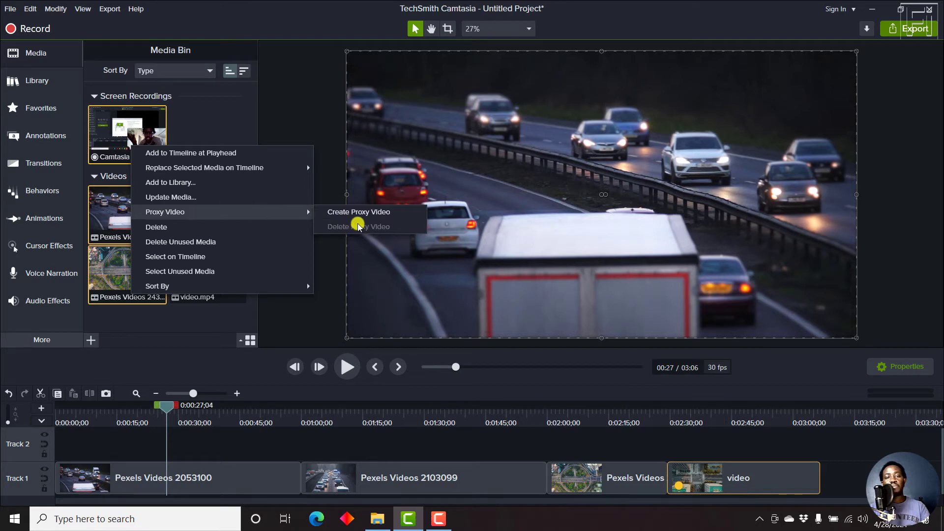
mouse_move(124, 119)
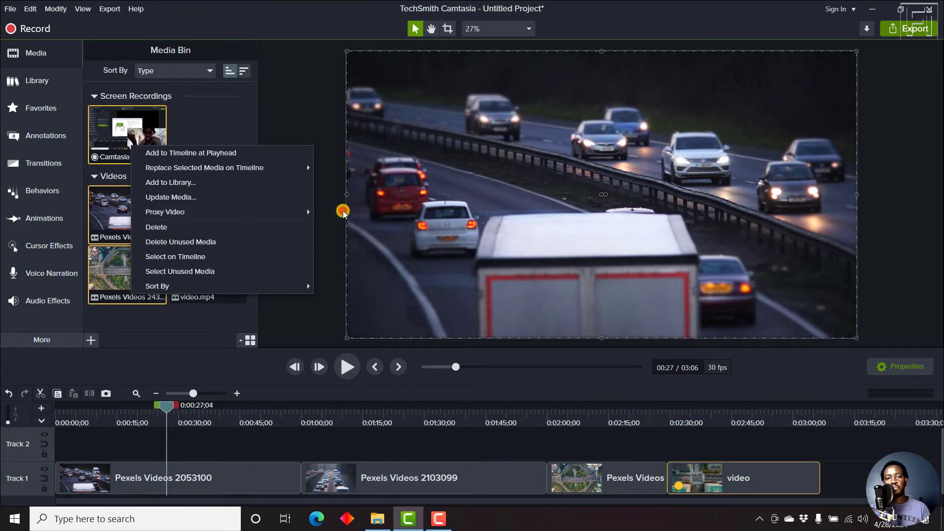
left_click(175, 119)
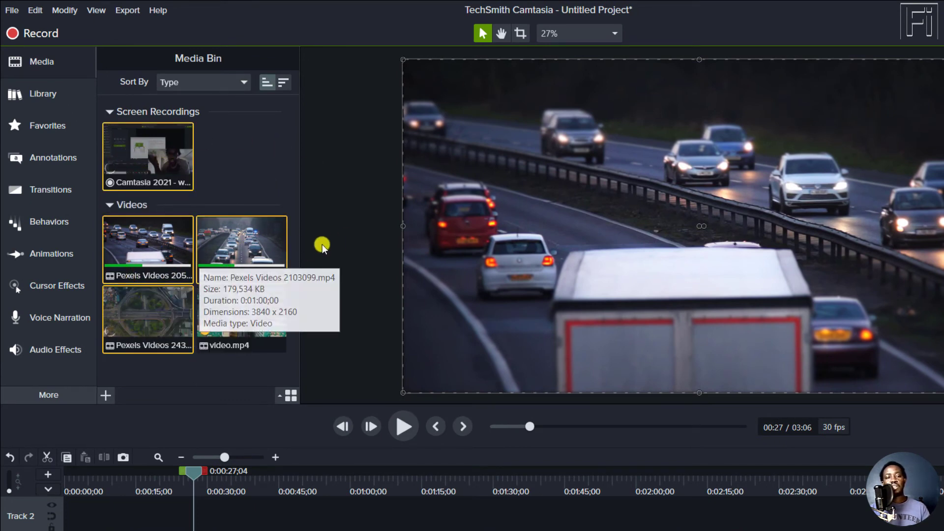
mouse_move(532, 200)
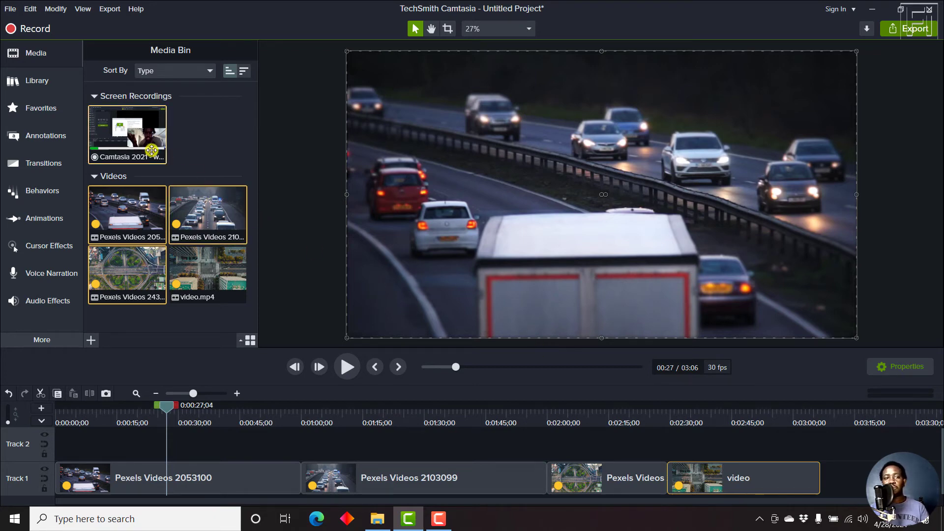
mouse_move(256, 134)
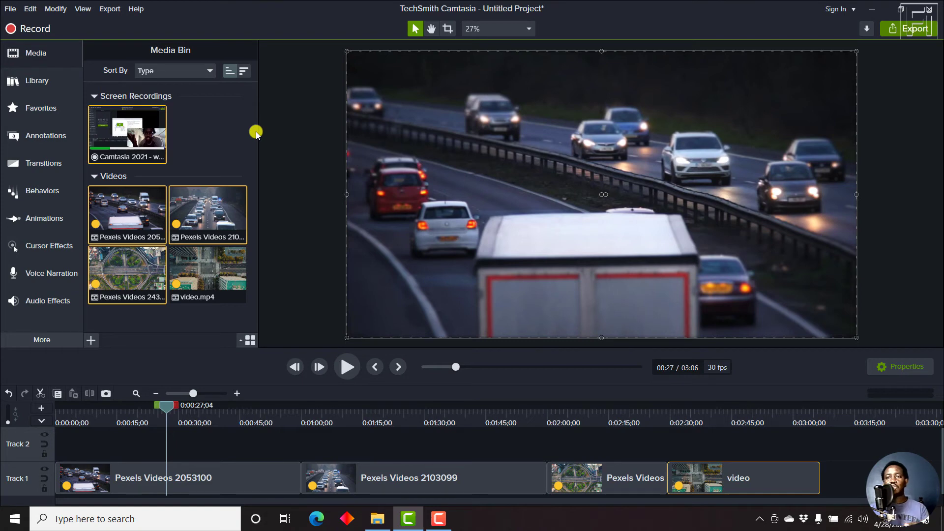
mouse_move(291, 146)
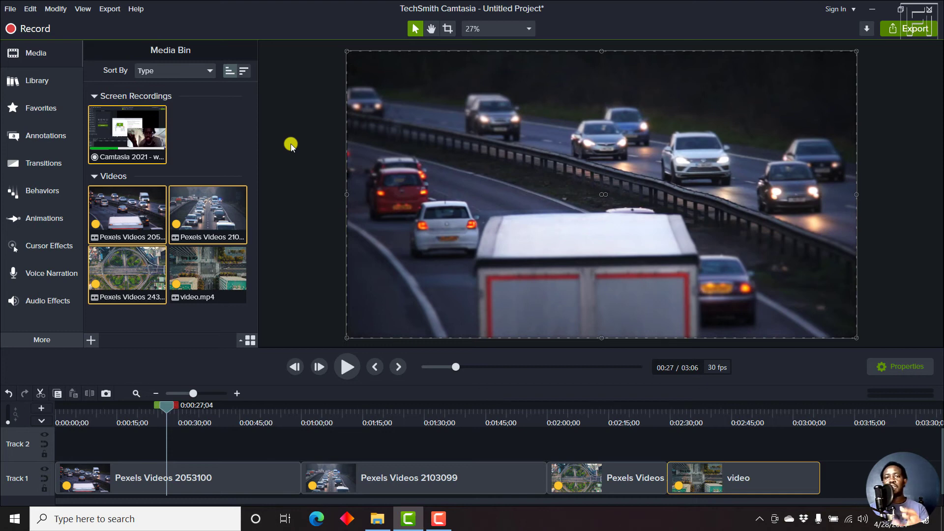
mouse_move(292, 145)
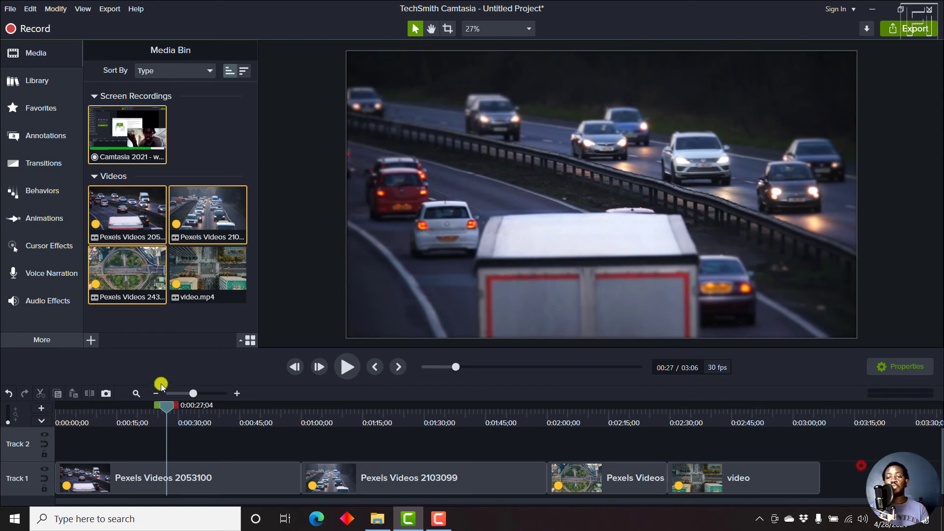
Select video.mp4 in the Media Bin now that every item shows a proxy badge.
left_click(207, 273)
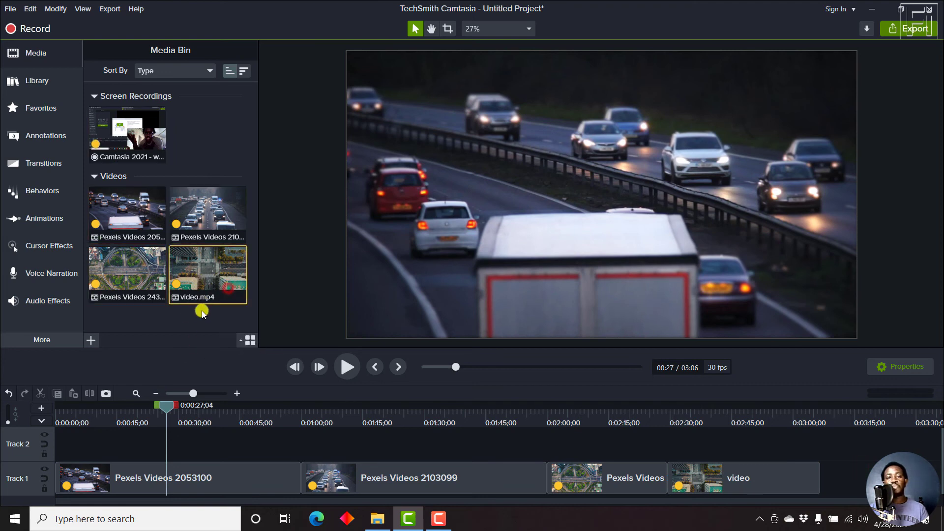